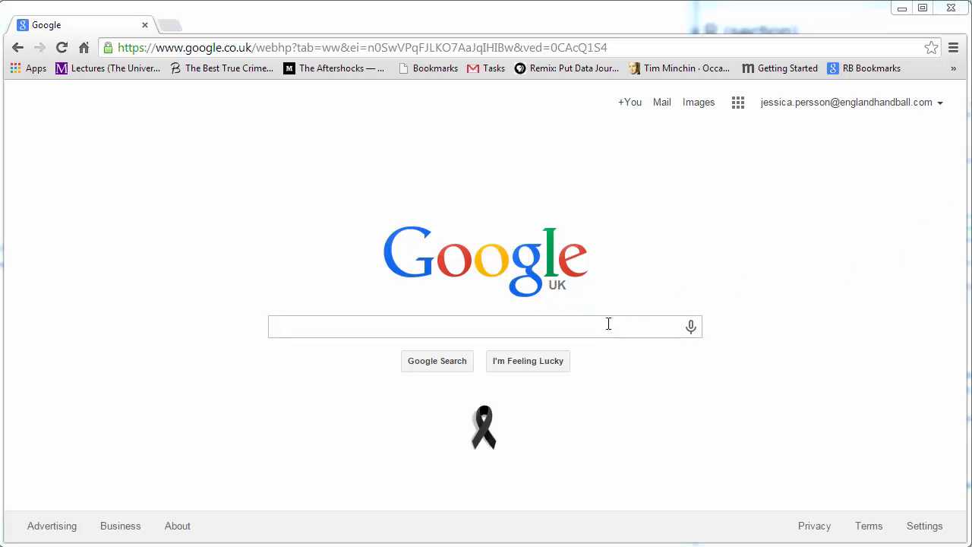
# Step: Search Google for "r download" to list the R project download pages
pyautogui.write('r')
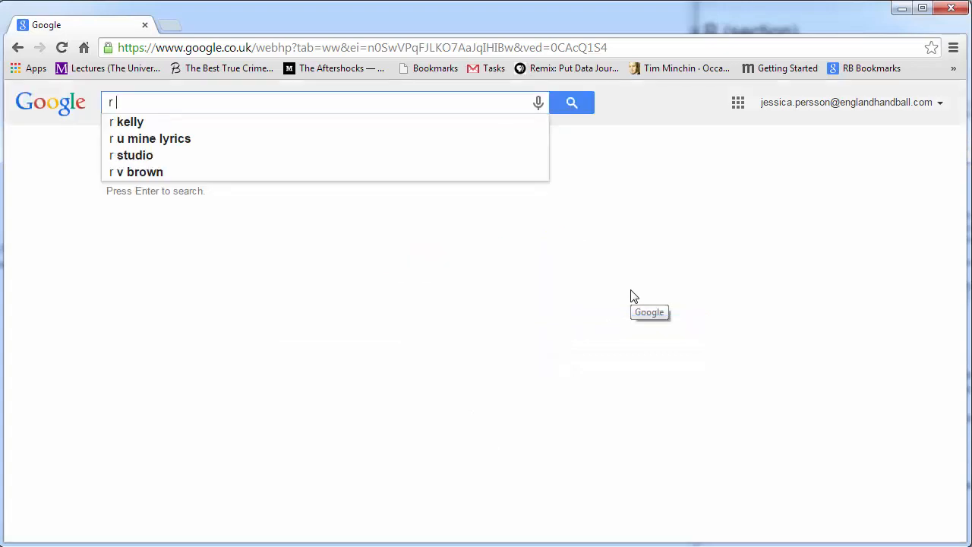
pyautogui.write('download')
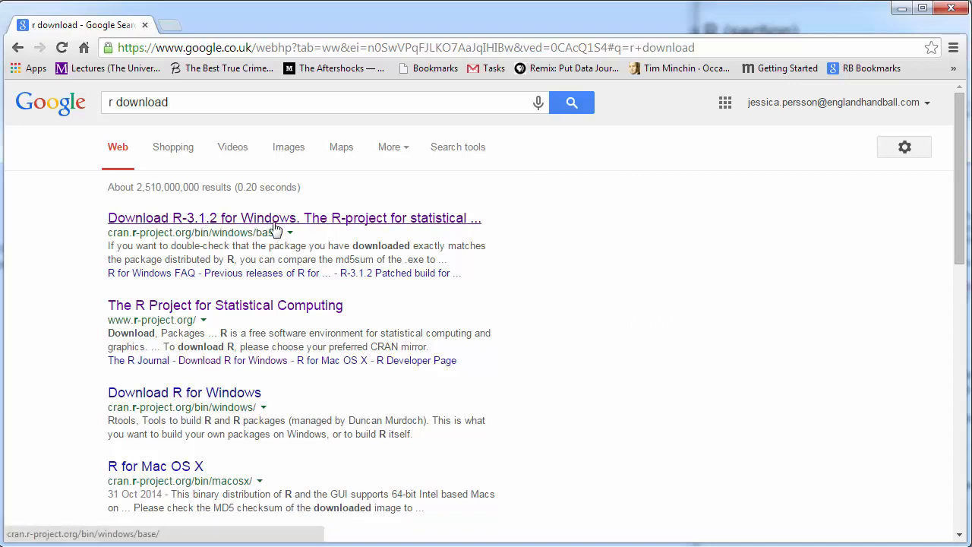
pyautogui.moveTo(334, 213)
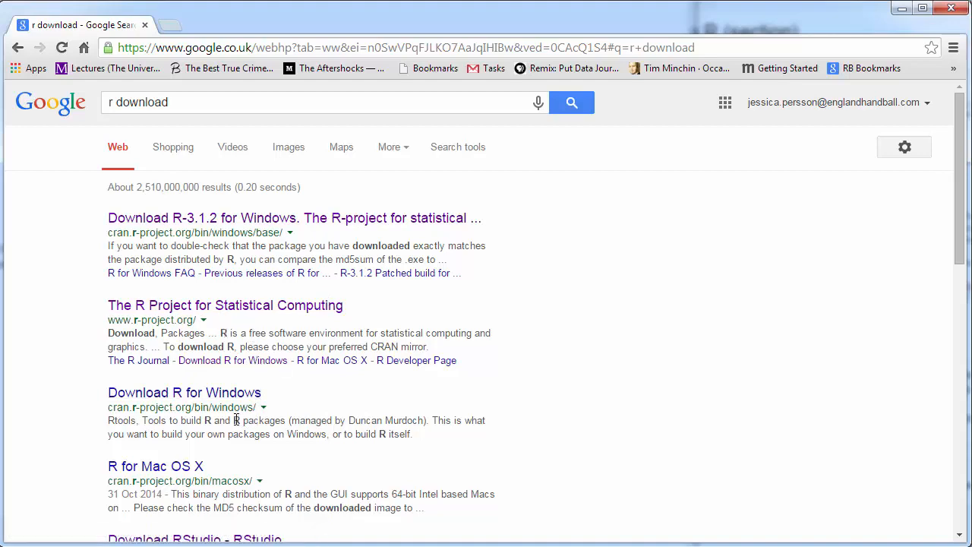
pyautogui.moveTo(200, 397)
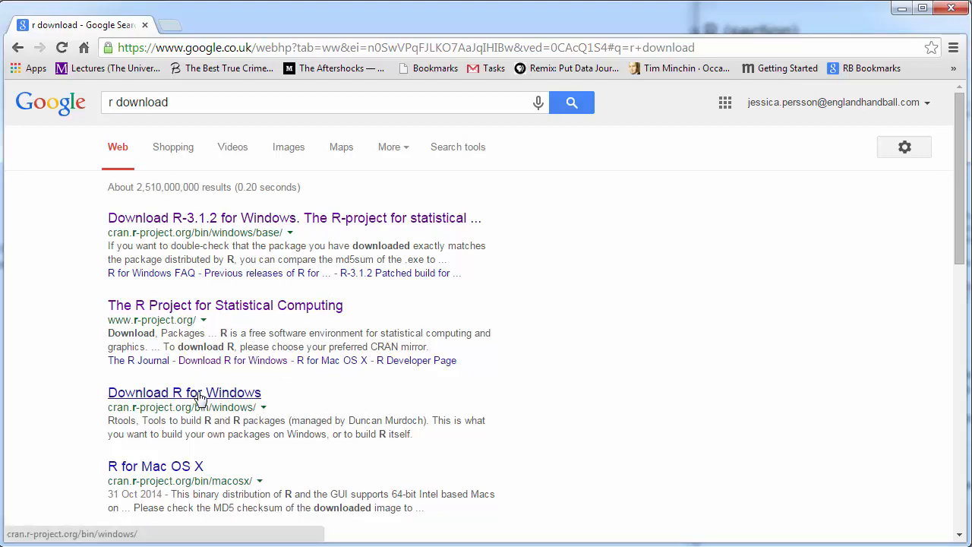
pyautogui.click(185, 392)
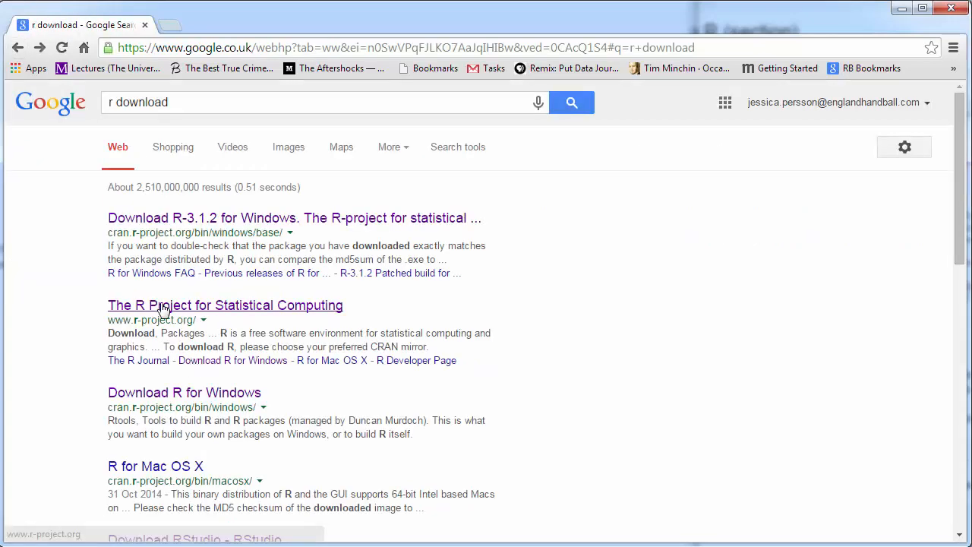
# Step: Open The R Project site, follow its CRAN link, and scroll the country mirror list to the UK
pyautogui.click(225, 305)
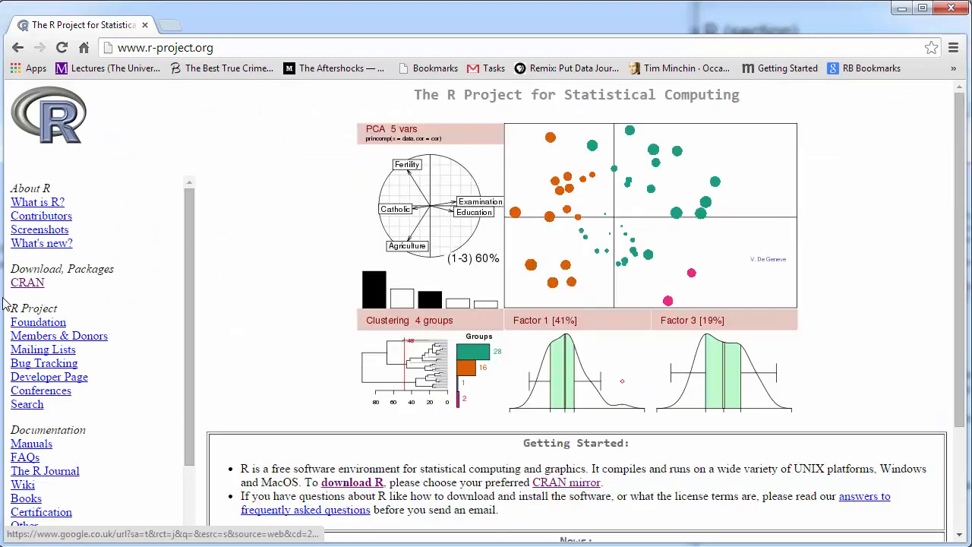
pyautogui.click(27, 283)
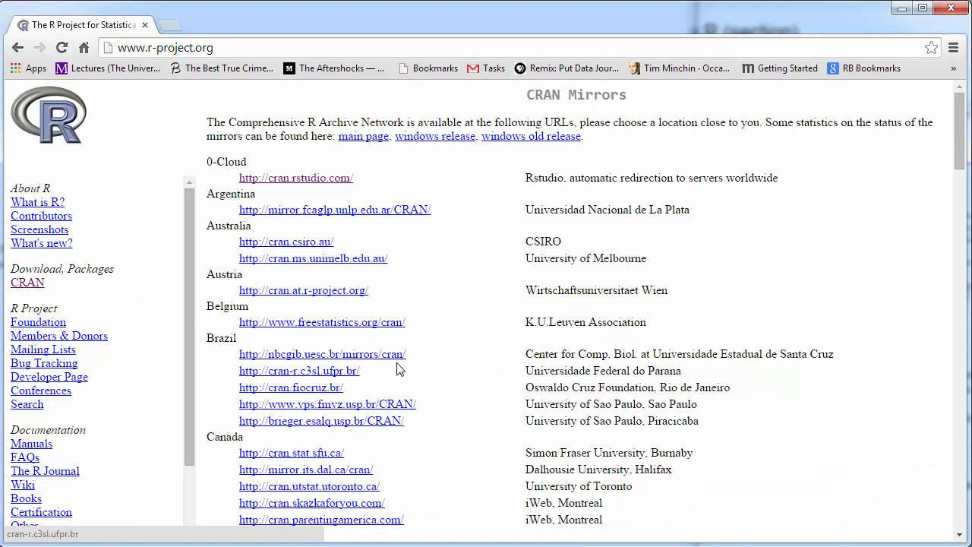
pyautogui.scroll(-3)
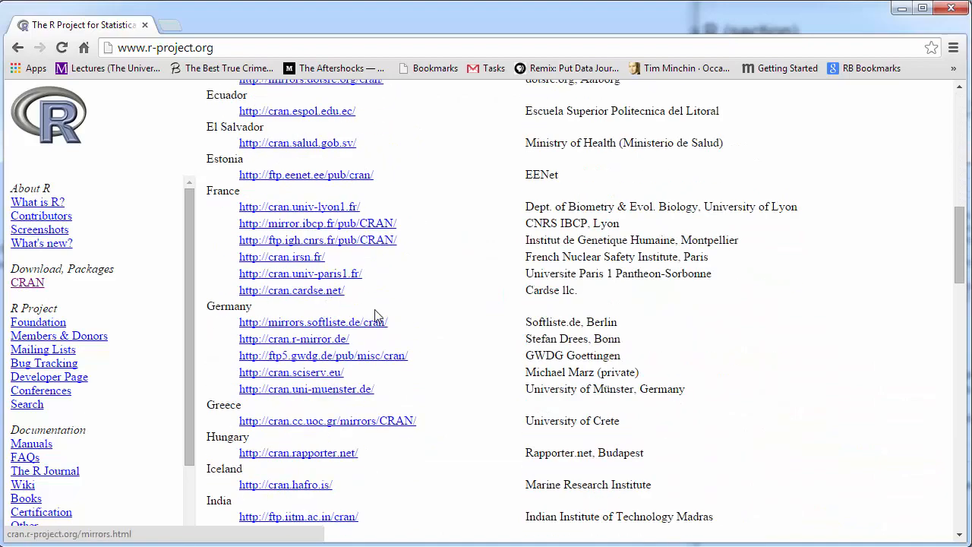
pyautogui.scroll(-3)
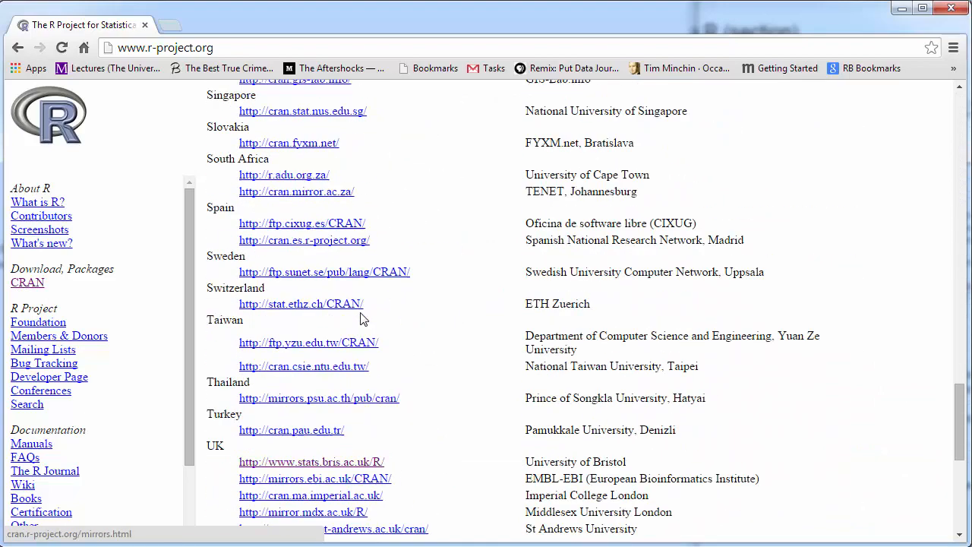
# Step: Open the University of Bristol mirror, view its Mac OS X files page, then return to Download and Install R
pyautogui.click(311, 462)
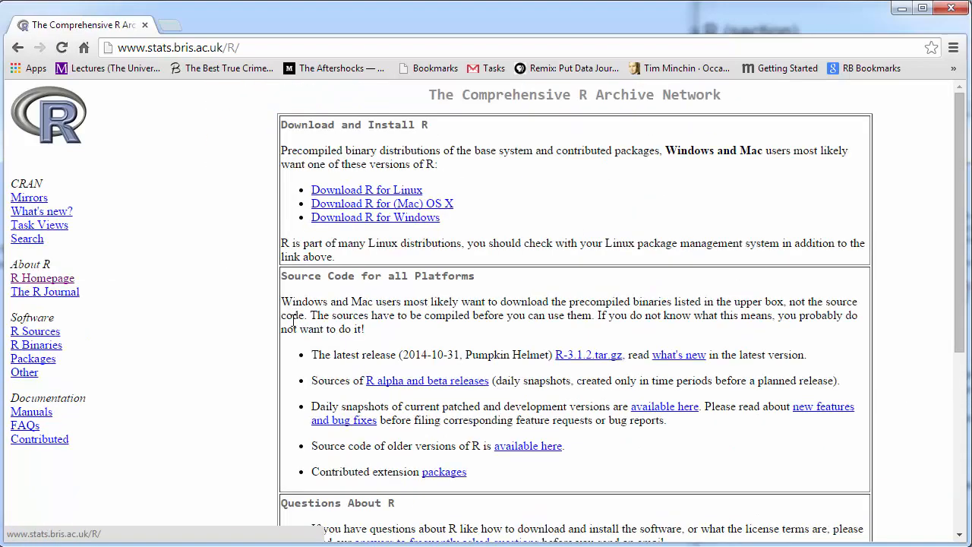
pyautogui.moveTo(466, 287)
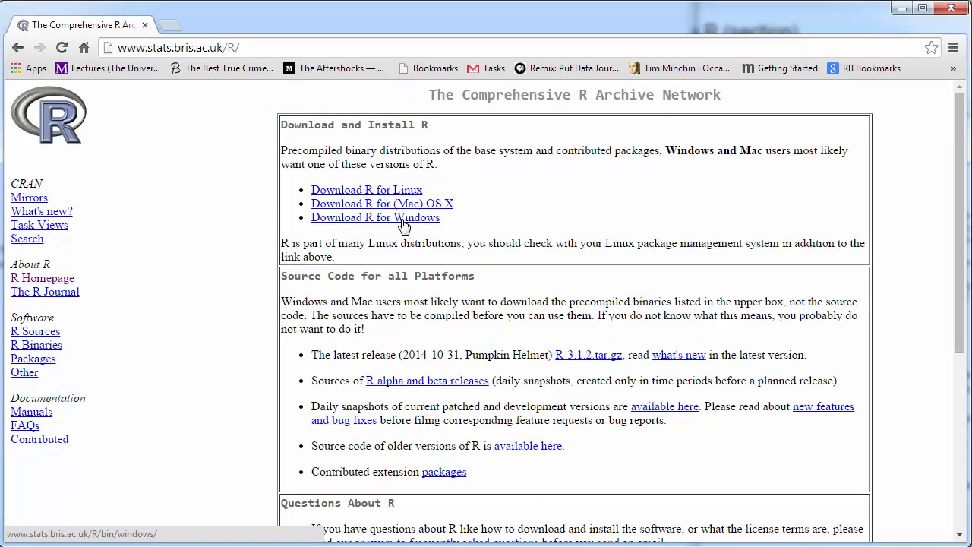
pyautogui.moveTo(450, 220)
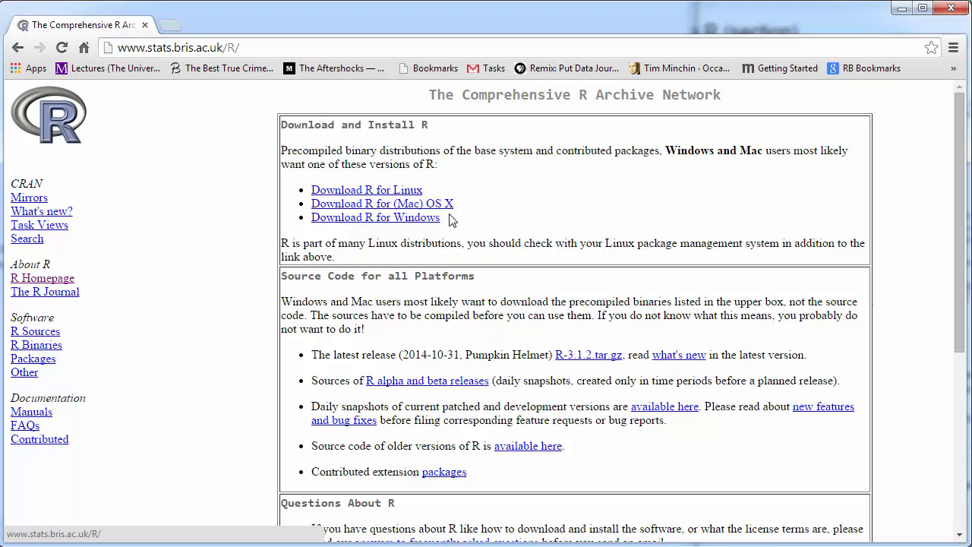
pyautogui.moveTo(382, 206)
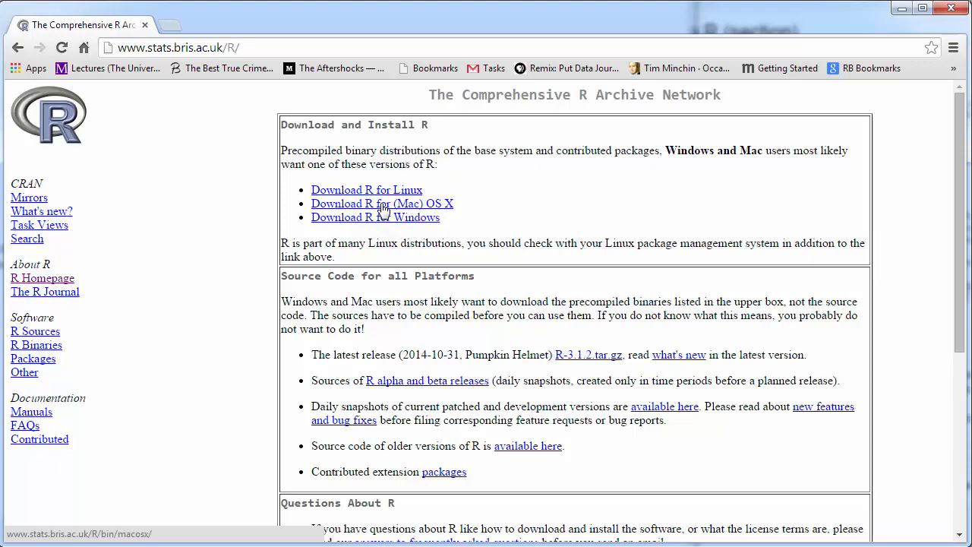
pyautogui.click(382, 202)
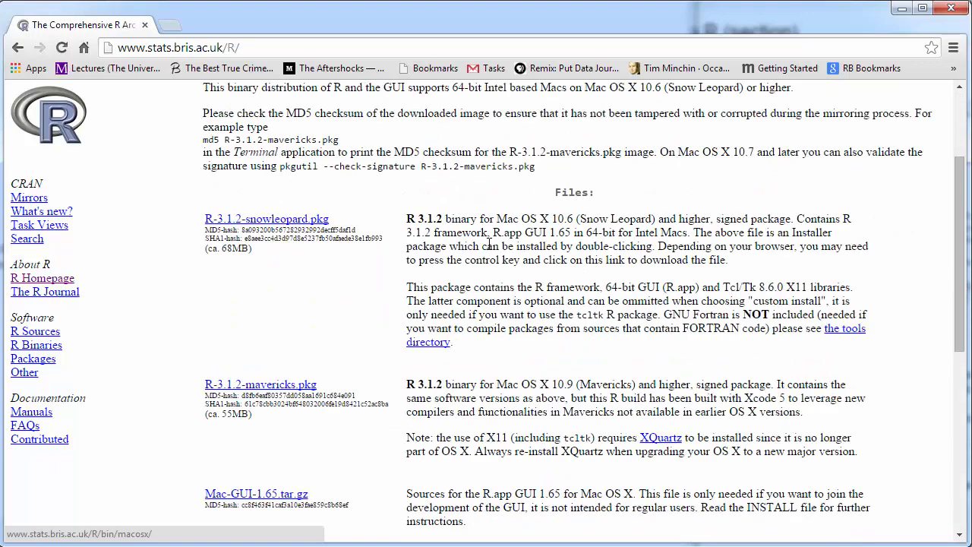
pyautogui.scroll(3)
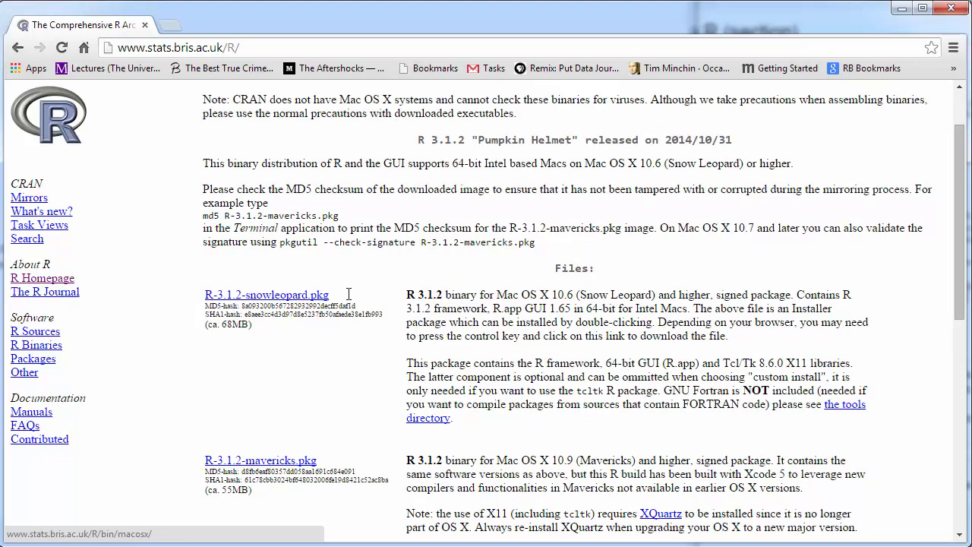
pyautogui.doubleClick(266, 295)
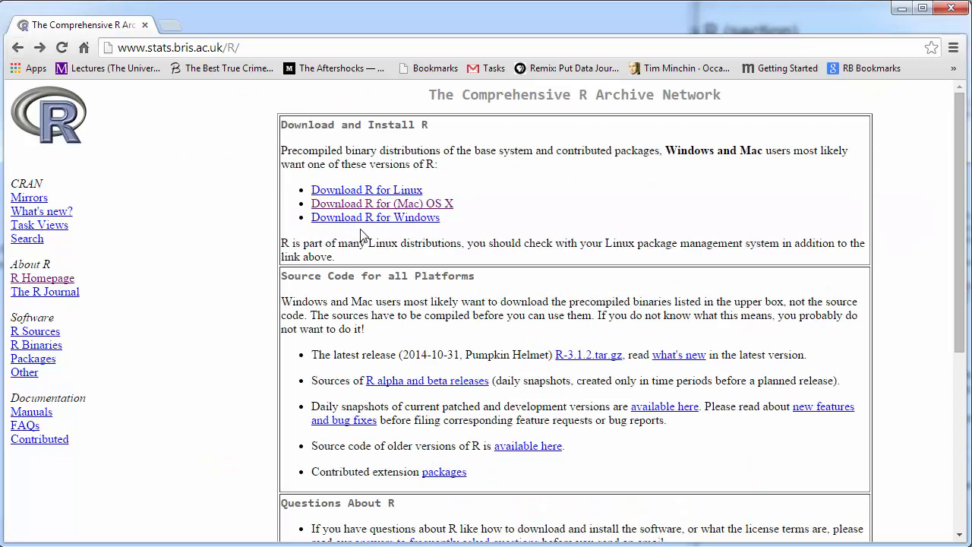
# Step: Follow Download R for Windows and base to download R-3.1.2-win.exe
pyautogui.click(376, 217)
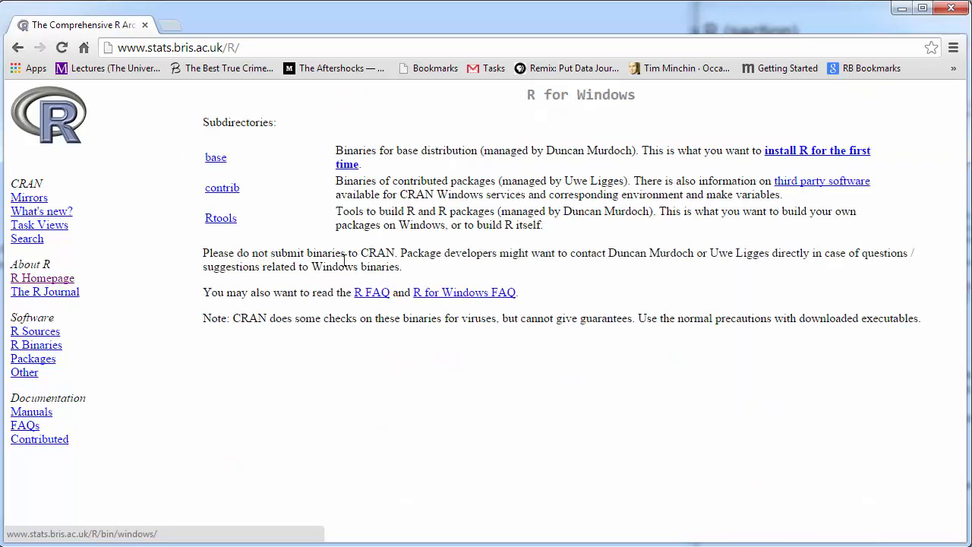
pyautogui.moveTo(220, 169)
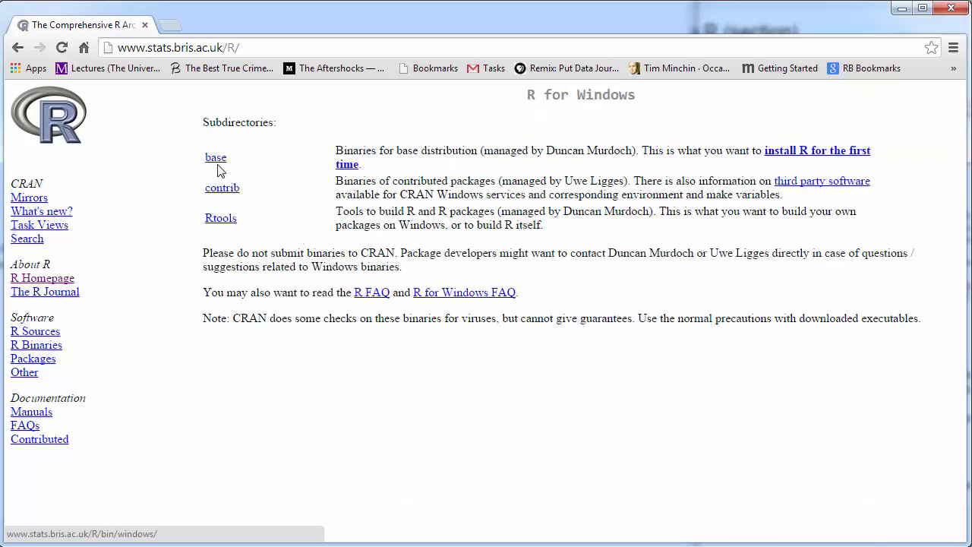
pyautogui.moveTo(220, 222)
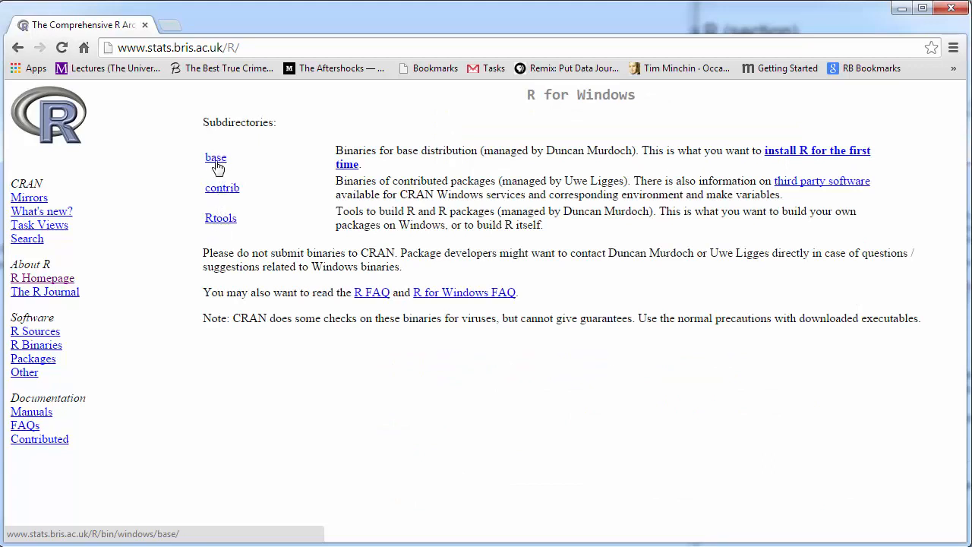
pyautogui.moveTo(773, 165)
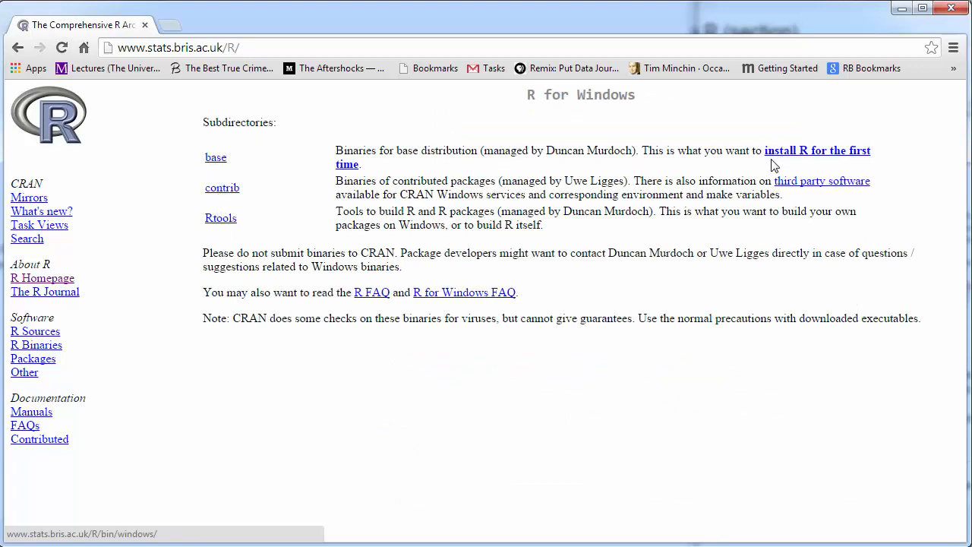
pyautogui.moveTo(919, 156)
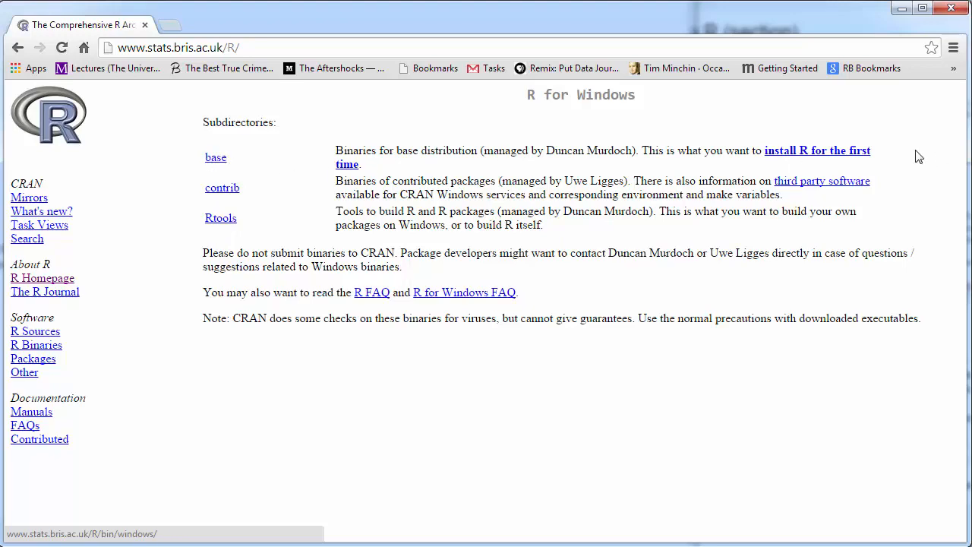
pyautogui.click(215, 157)
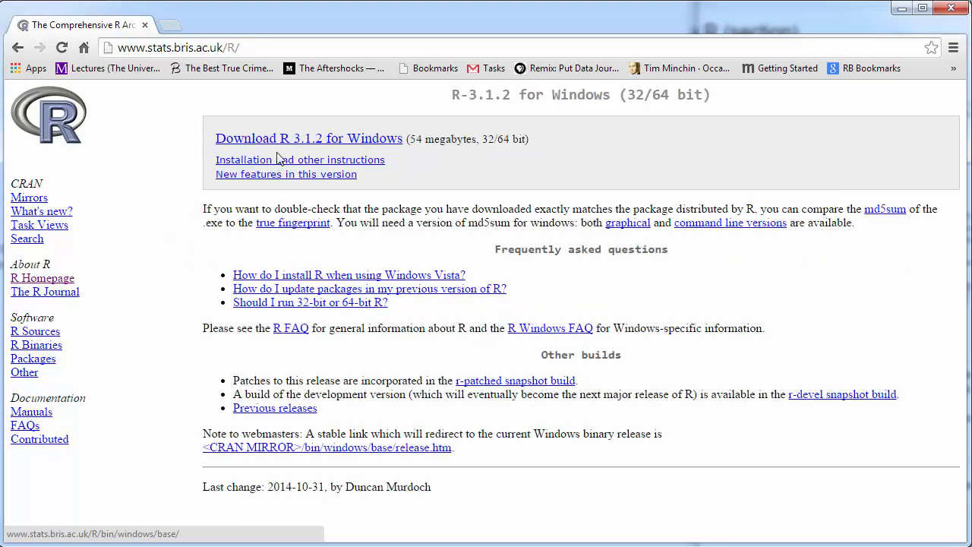
pyautogui.click(309, 138)
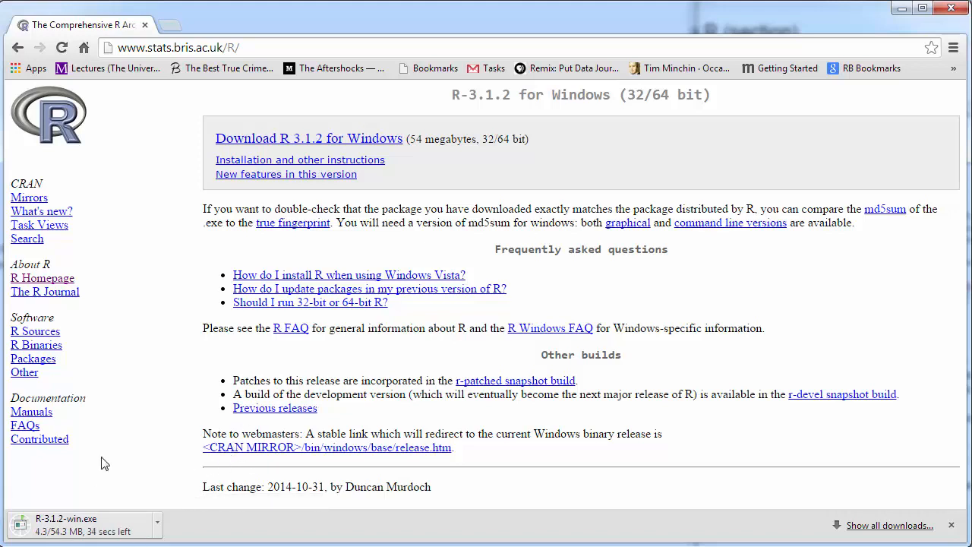
pyautogui.moveTo(104, 454)
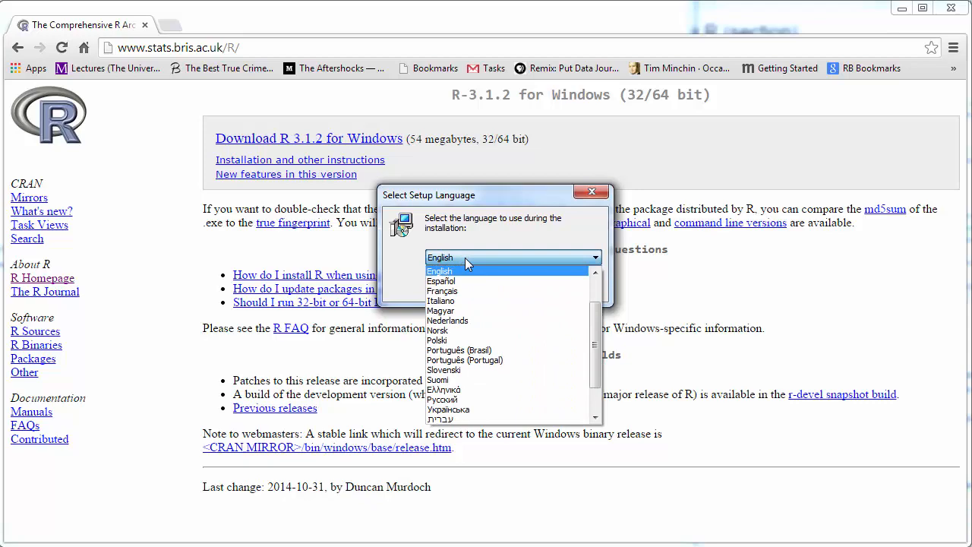
# Step: Choose English, accept the license and default folder, and keep the 64-bit user installation components
pyautogui.click(439, 271)
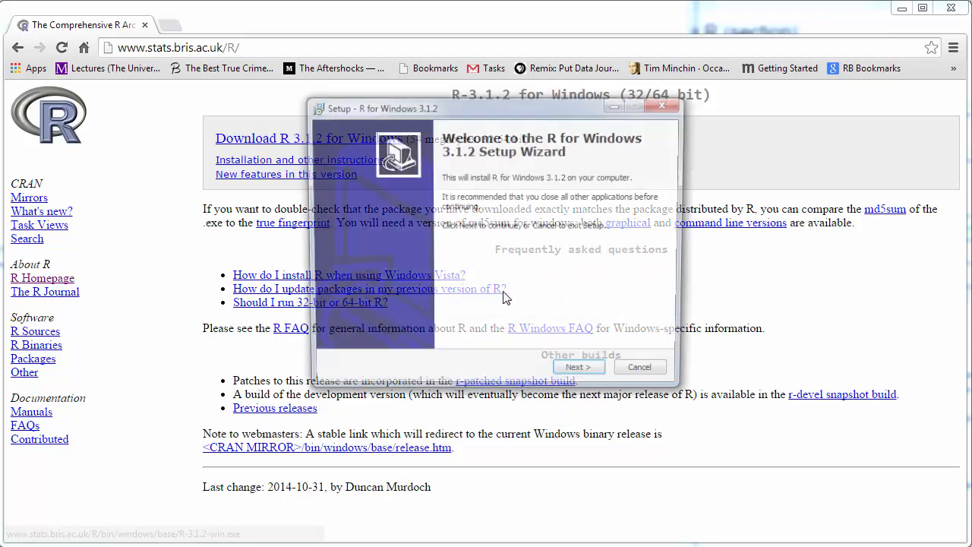
pyautogui.click(579, 367)
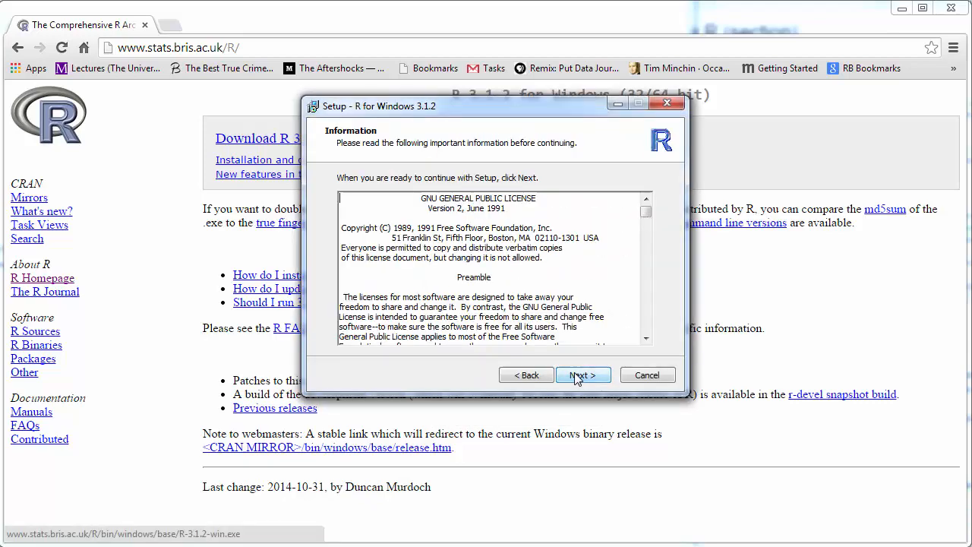
pyautogui.click(583, 374)
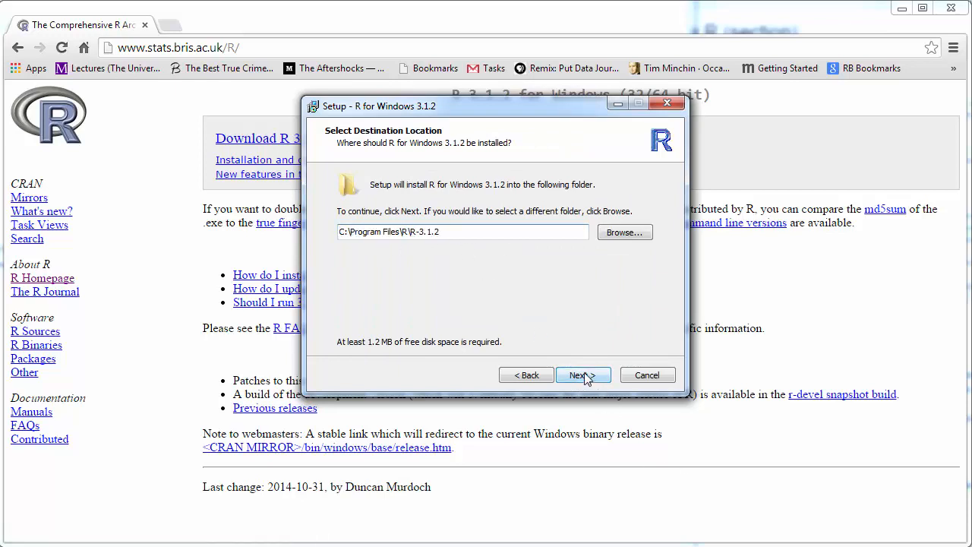
pyautogui.click(583, 374)
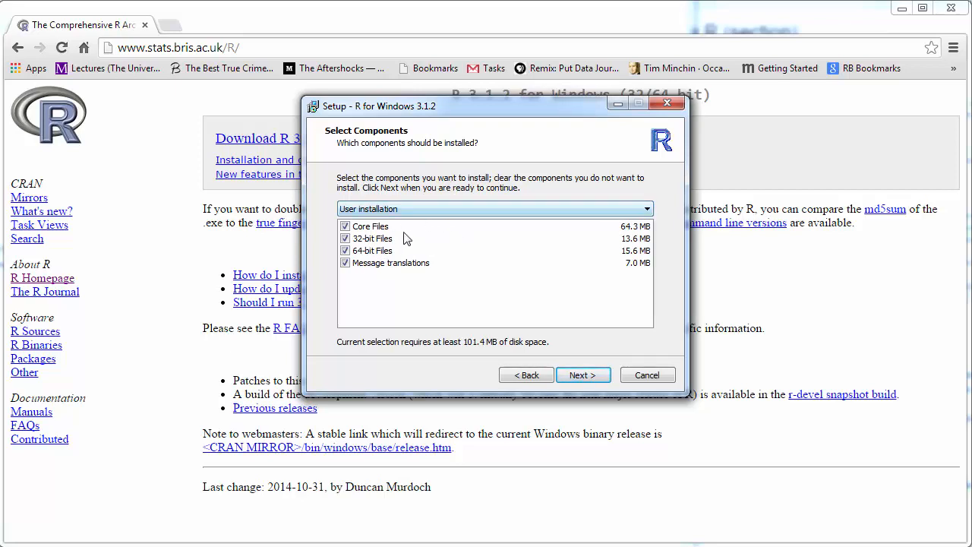
pyautogui.click(344, 251)
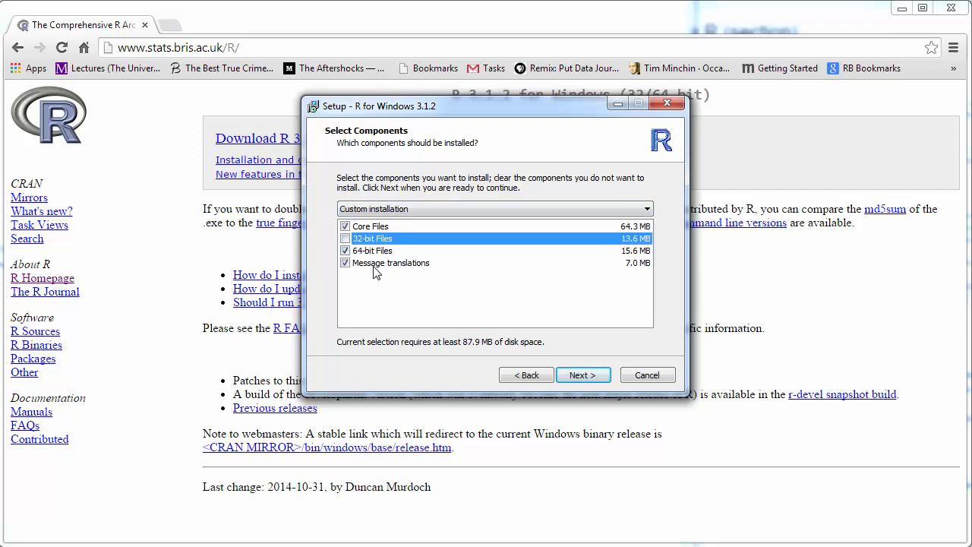
pyautogui.click(346, 238)
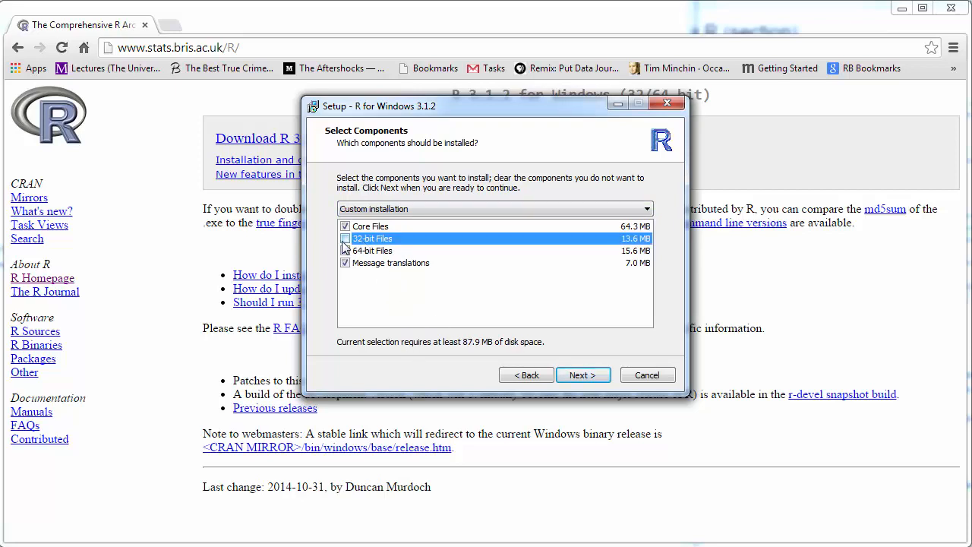
pyautogui.click(344, 238)
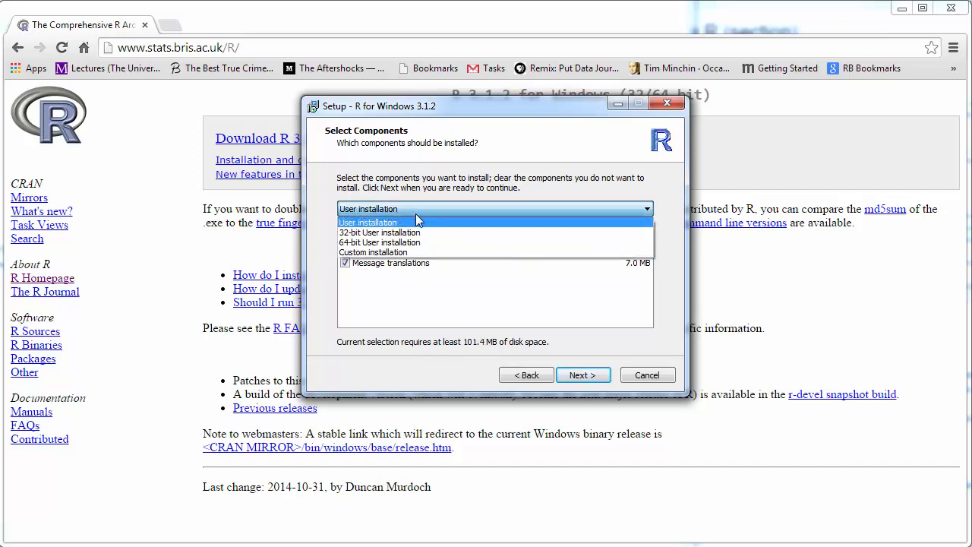
pyautogui.click(379, 242)
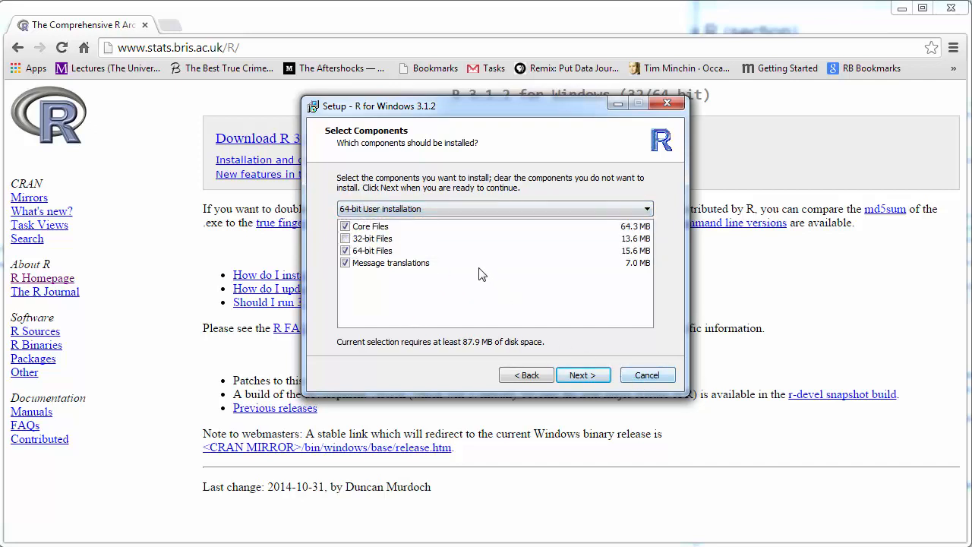
pyautogui.moveTo(586, 398)
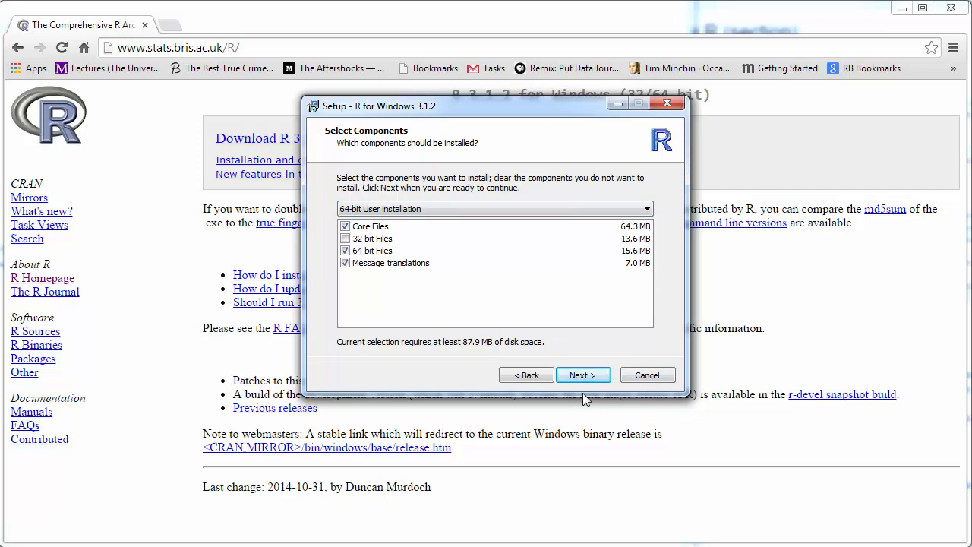
pyautogui.click(582, 374)
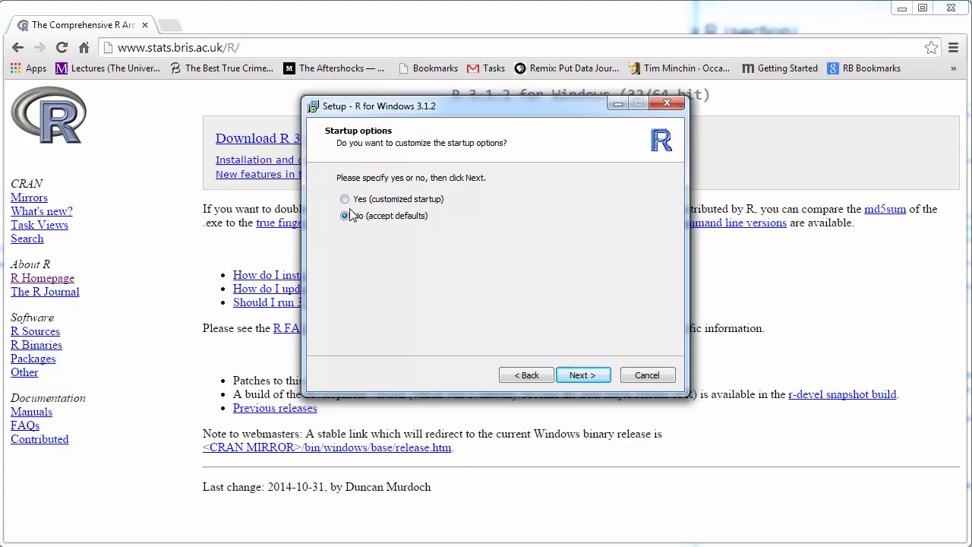
# Step: Keep default startup options and Start Menu folder, add a Quick Launch icon, install and finish
pyautogui.click(583, 374)
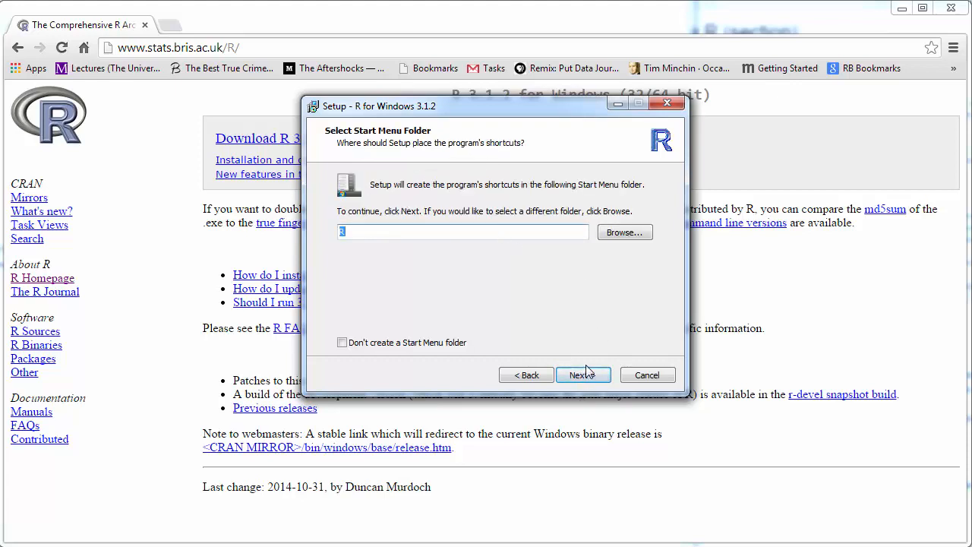
pyautogui.click(584, 374)
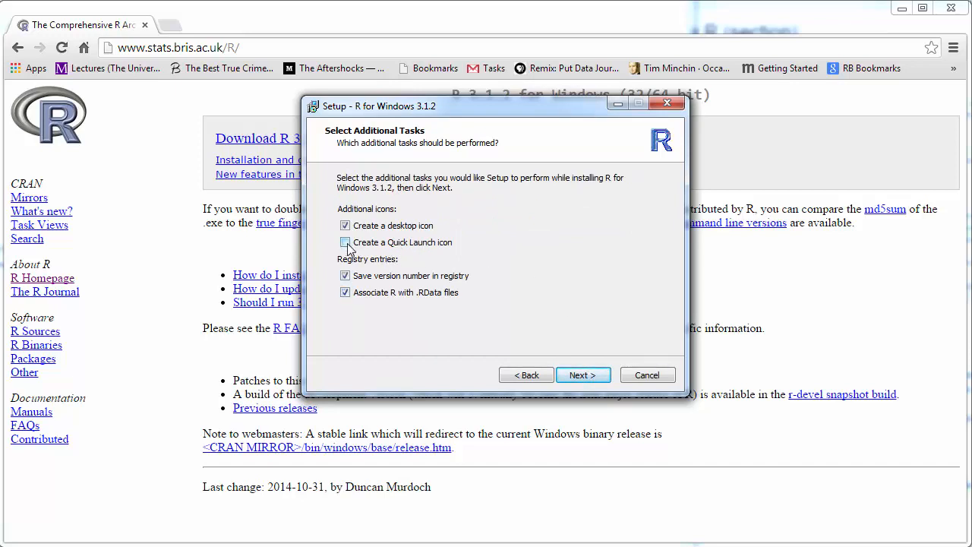
pyautogui.click(345, 242)
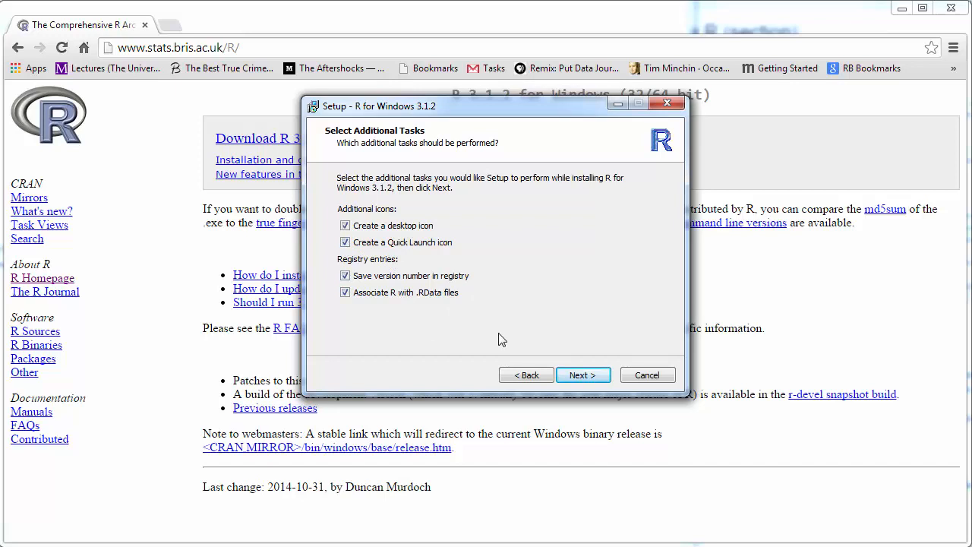
pyautogui.click(584, 375)
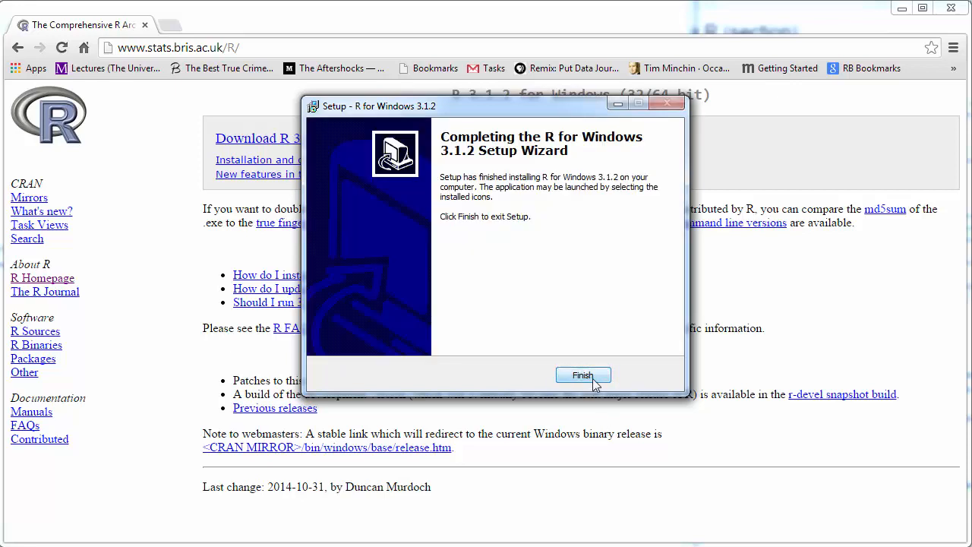
pyautogui.click(583, 375)
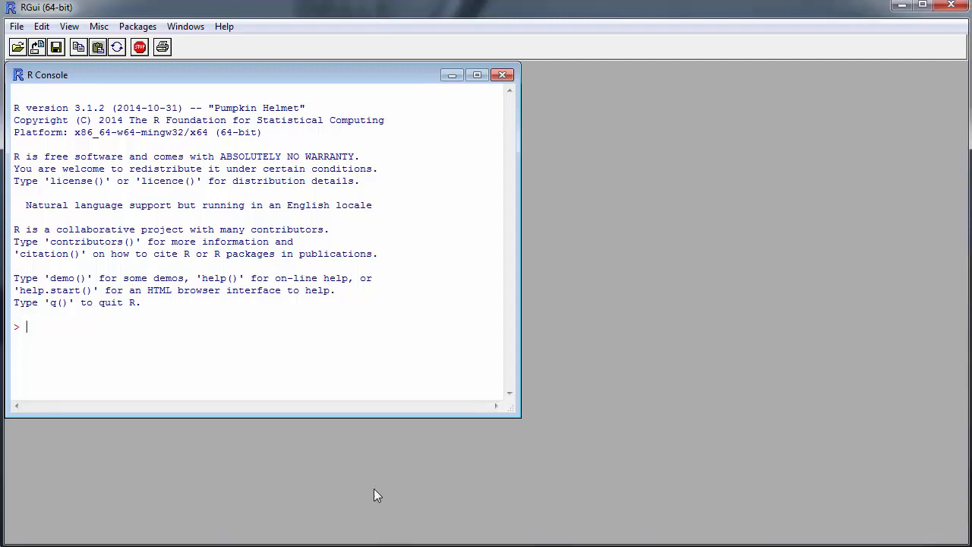
pyautogui.moveTo(67, 325)
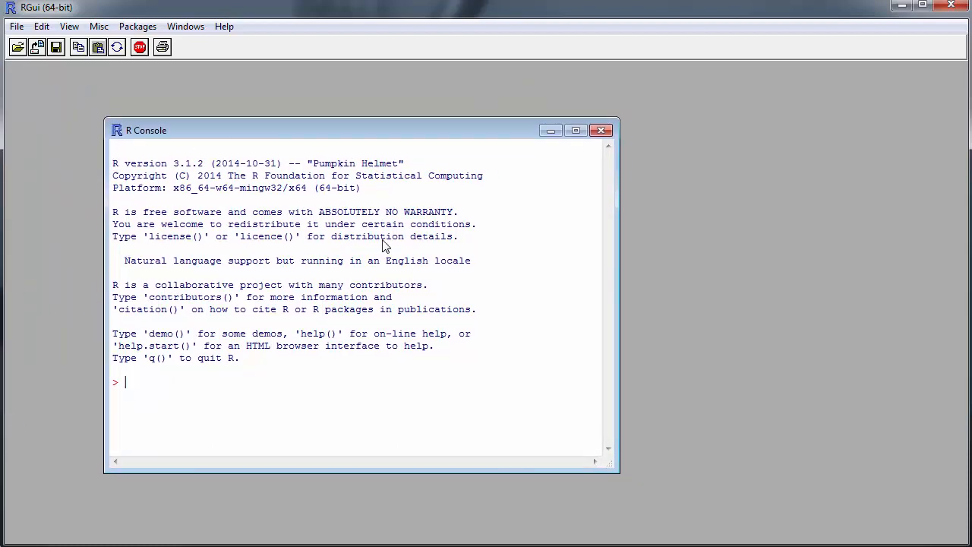
# Step: Enter 8+9 at the R Console prompt and get 17
pyautogui.write('8+9')
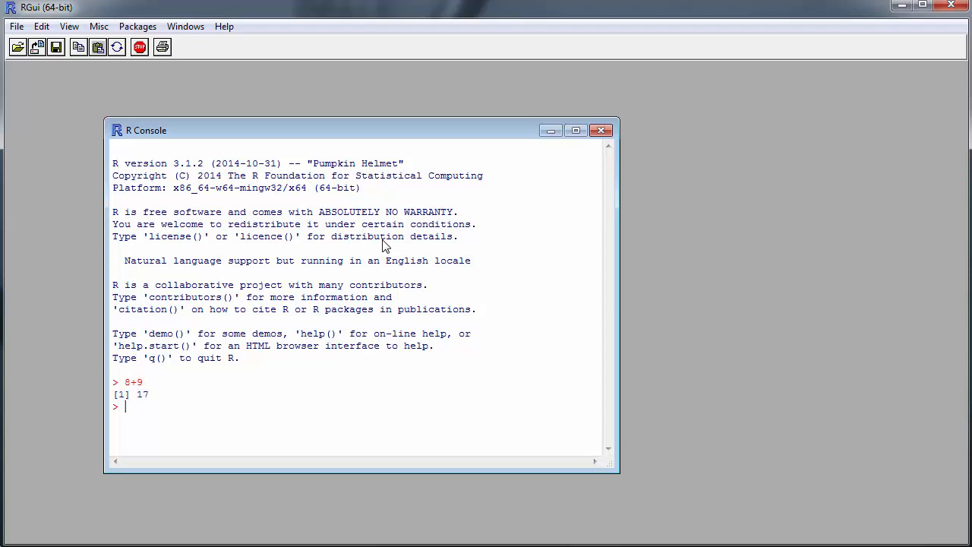
pyautogui.moveTo(620, 106)
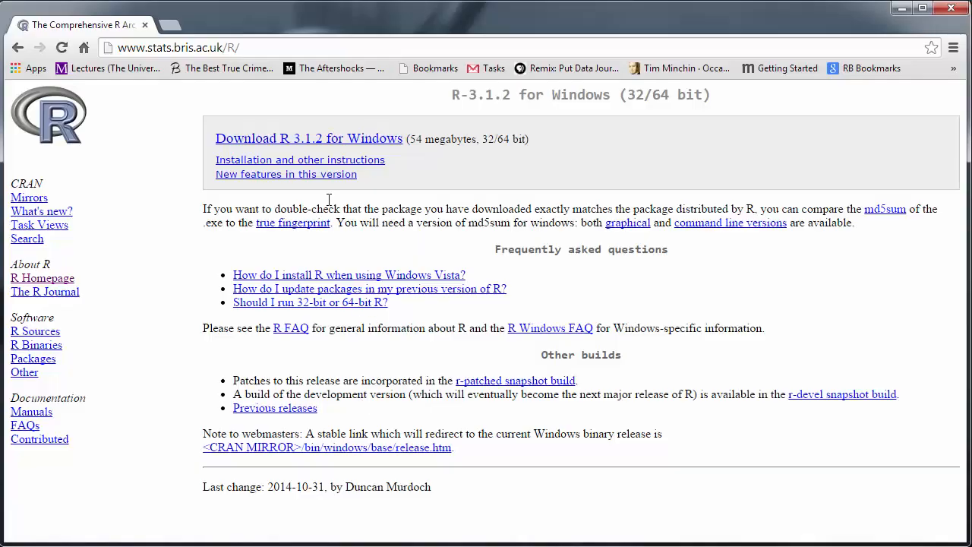
# Step: In a new tab, search "rstudio download" and open the Download RStudio - RStudio result
pyautogui.click(156, 23)
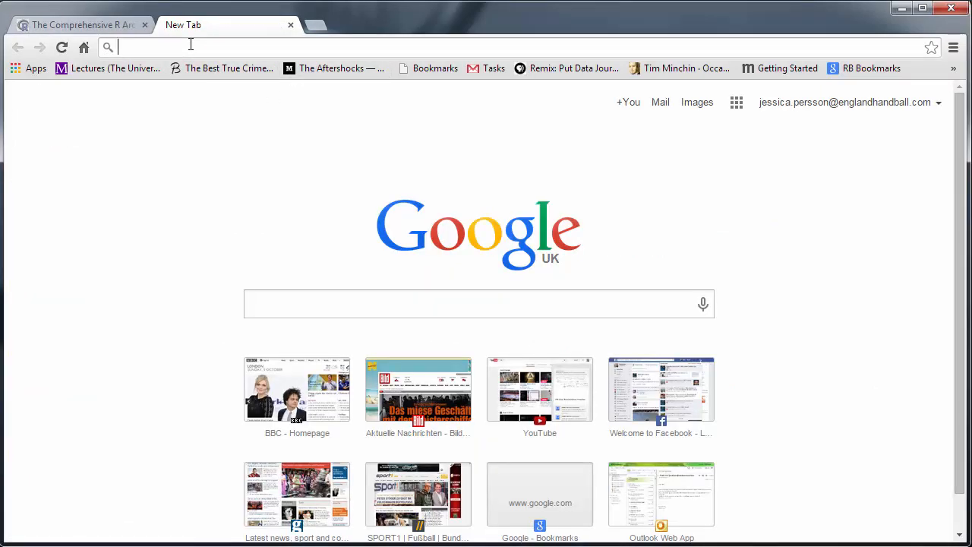
pyautogui.write('rstudio')
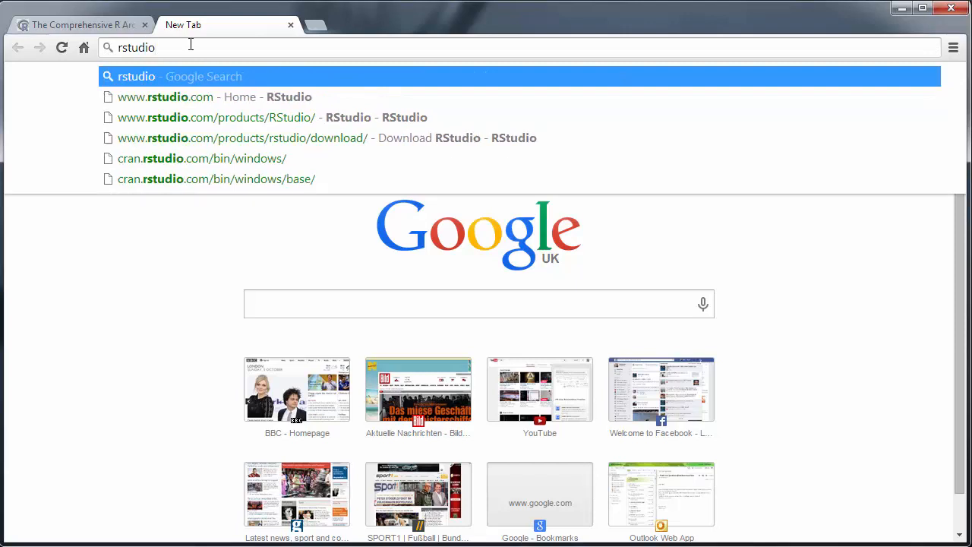
pyautogui.write('downlo')
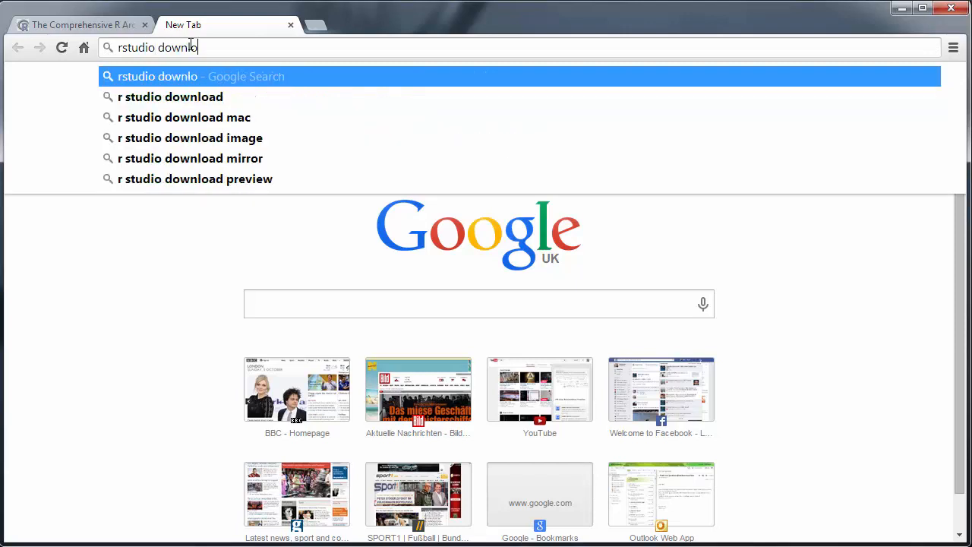
pyautogui.press('Return')
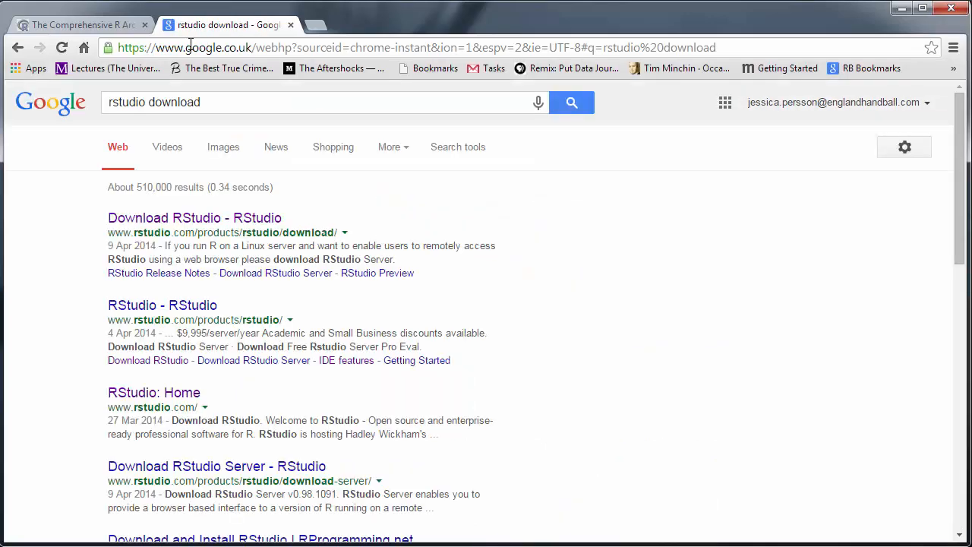
pyautogui.moveTo(181, 225)
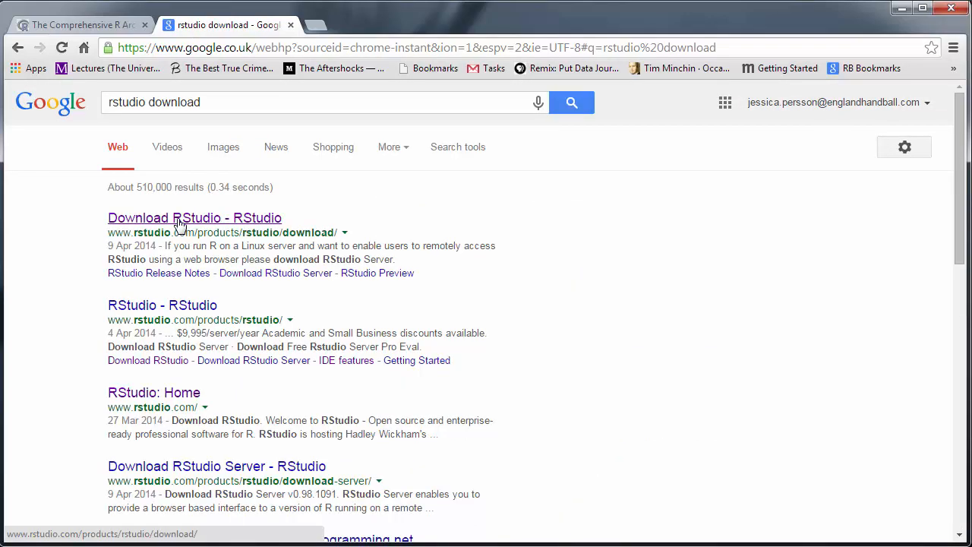
pyautogui.click(182, 218)
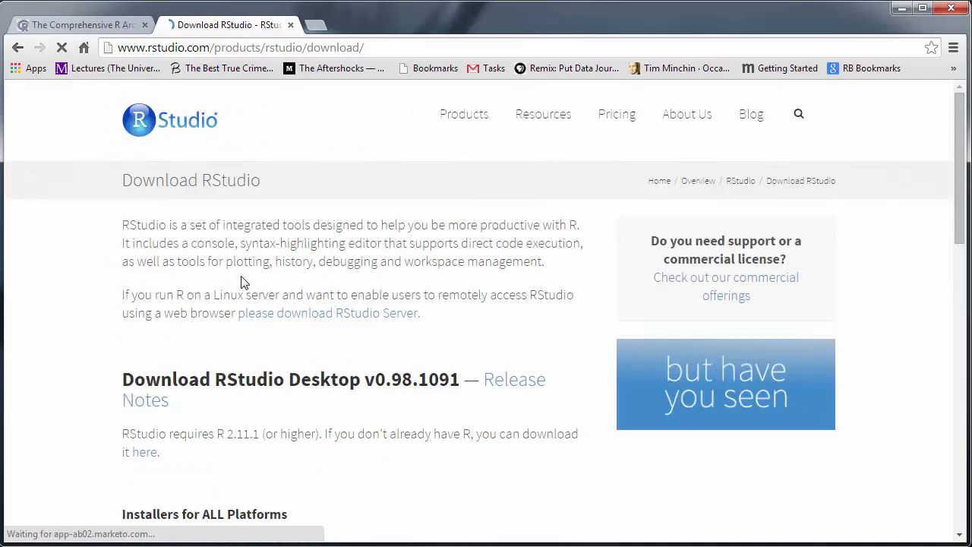
# Step: Download the RStudio 0.98.1091 Windows XP/Vista/7/8 installer from Installers for ALL Platforms and launch it
pyautogui.scroll(-3)
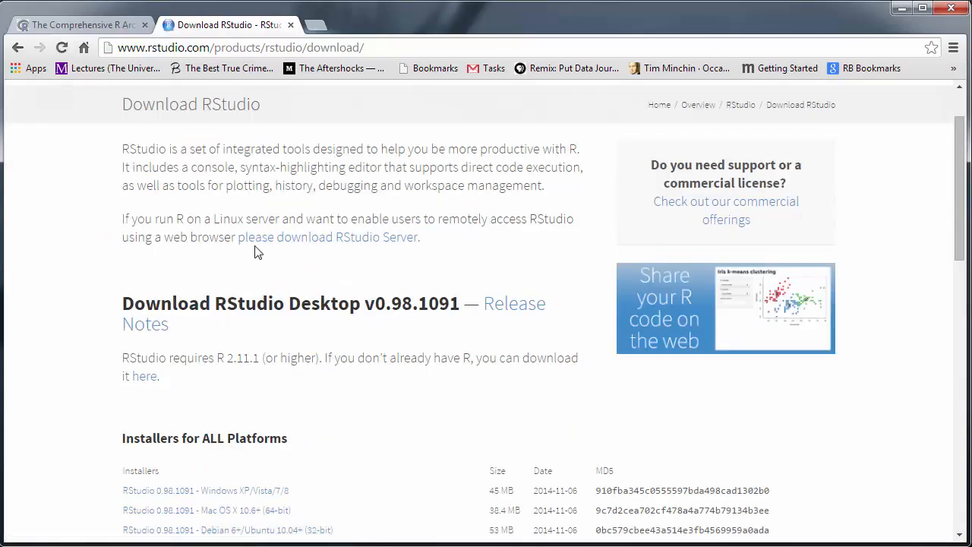
pyautogui.scroll(-3)
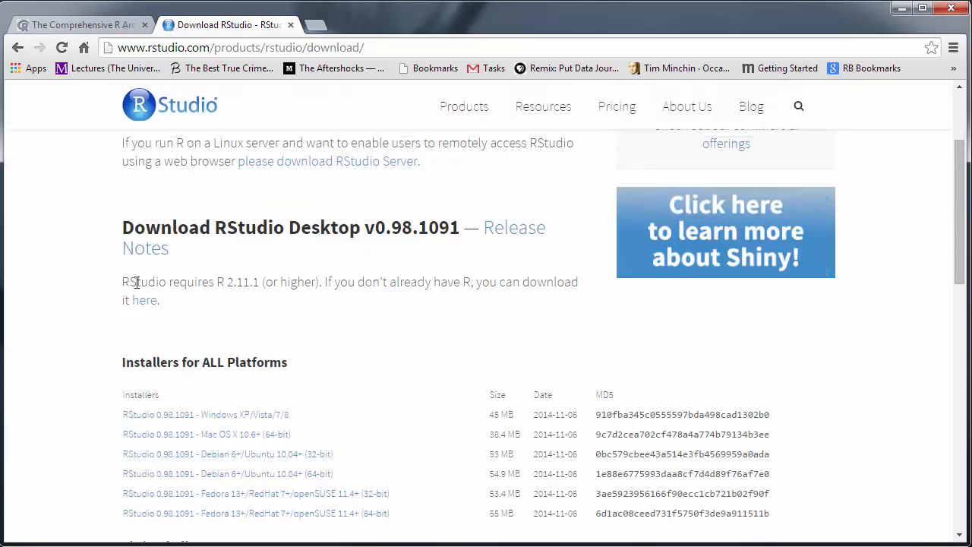
pyautogui.moveTo(118, 275)
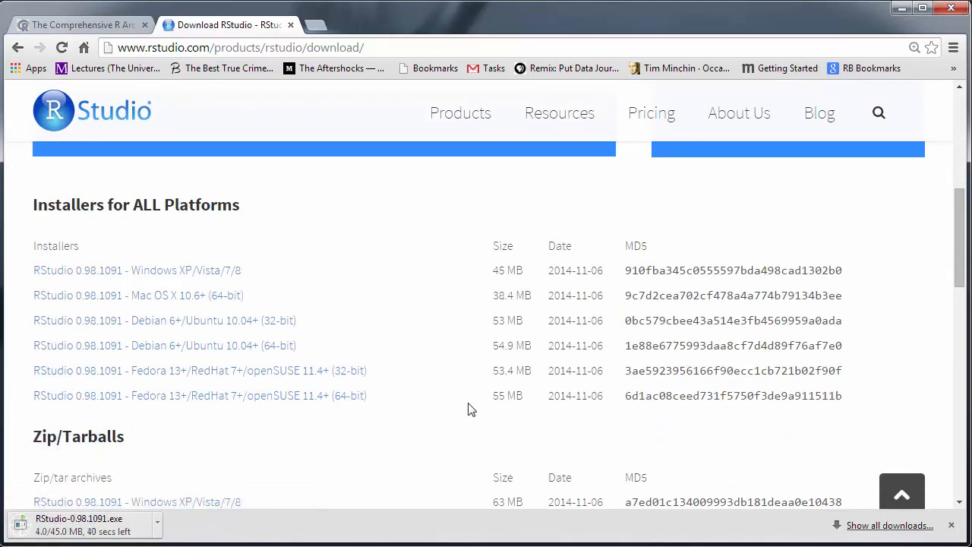
pyautogui.moveTo(470, 380)
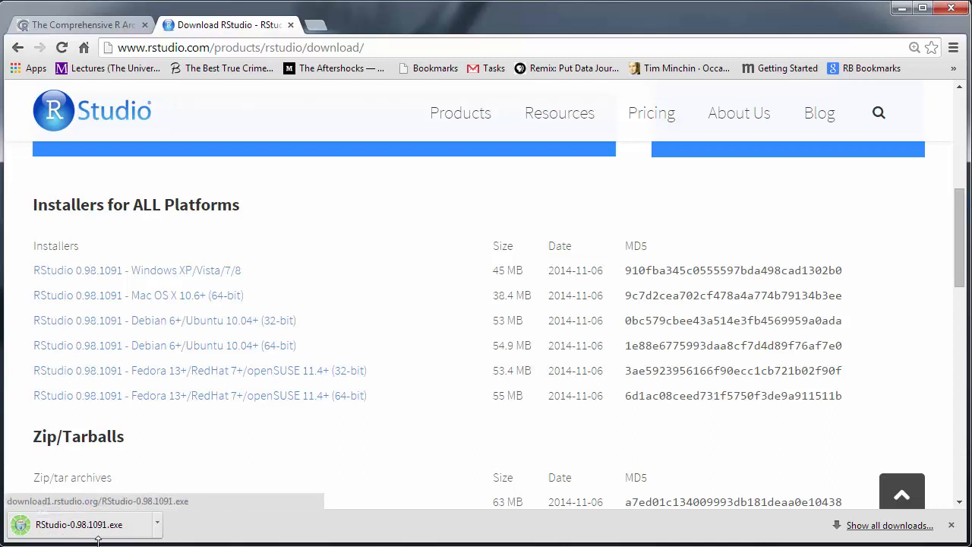
pyautogui.click(91, 522)
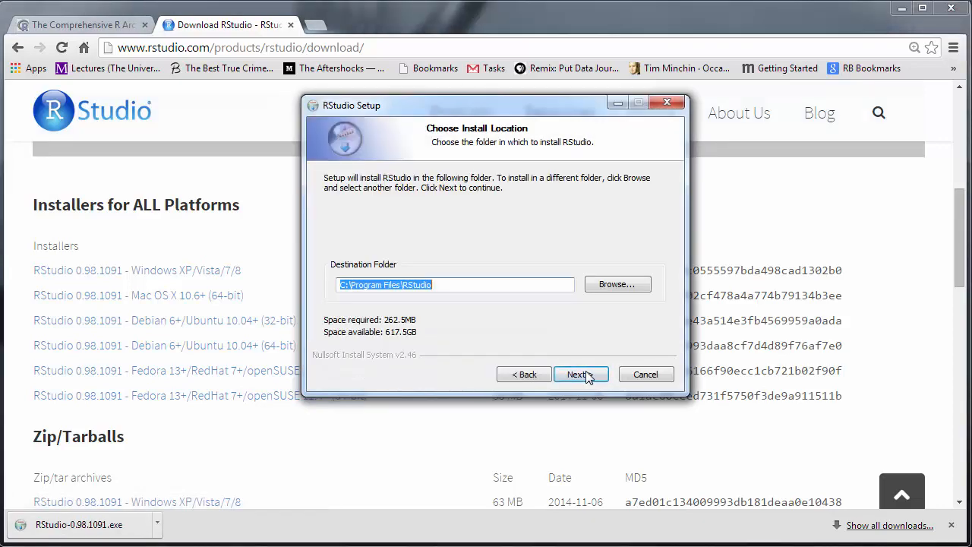
# Step: Install RStudio to C:\Program Files\RStudio with the default Start Menu folder and finish setup
pyautogui.click(580, 373)
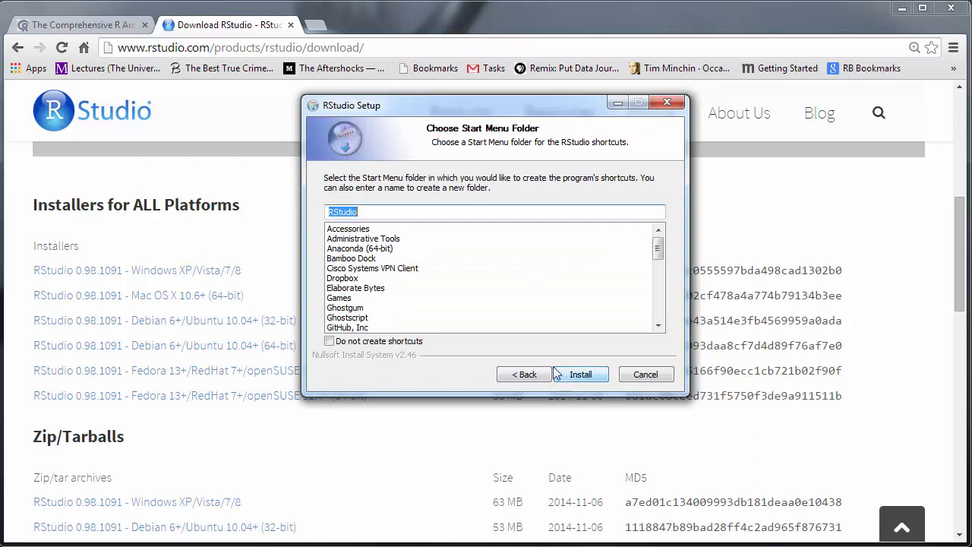
pyautogui.click(580, 375)
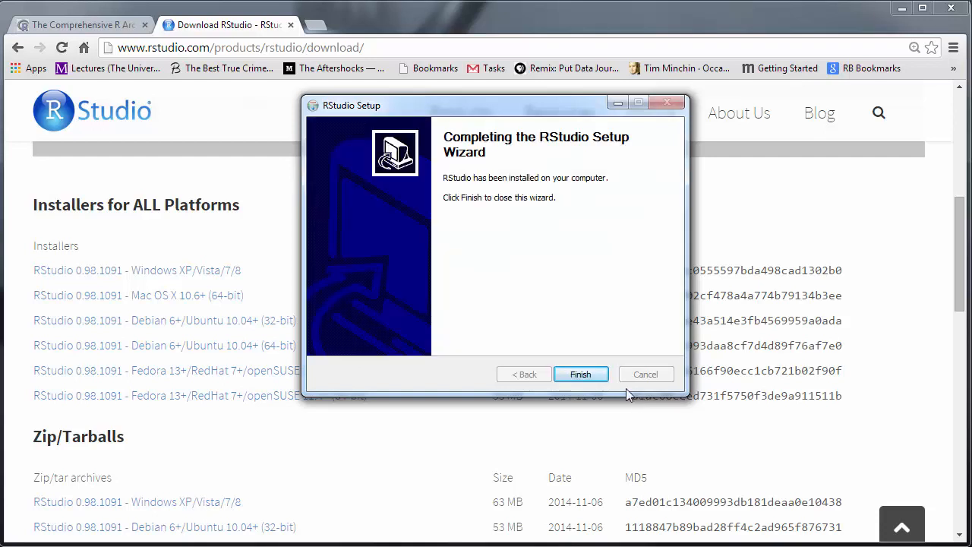
pyautogui.click(581, 374)
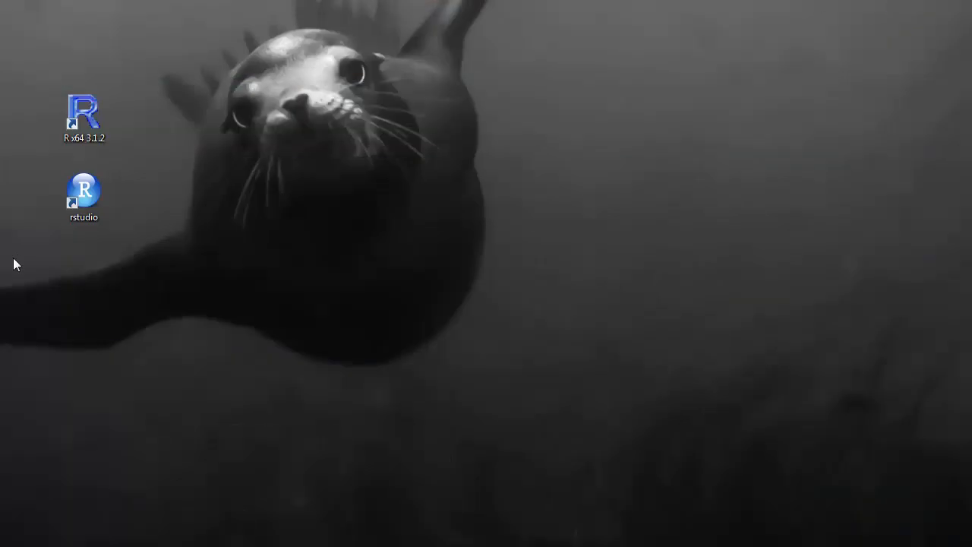
pyautogui.moveTo(90, 245)
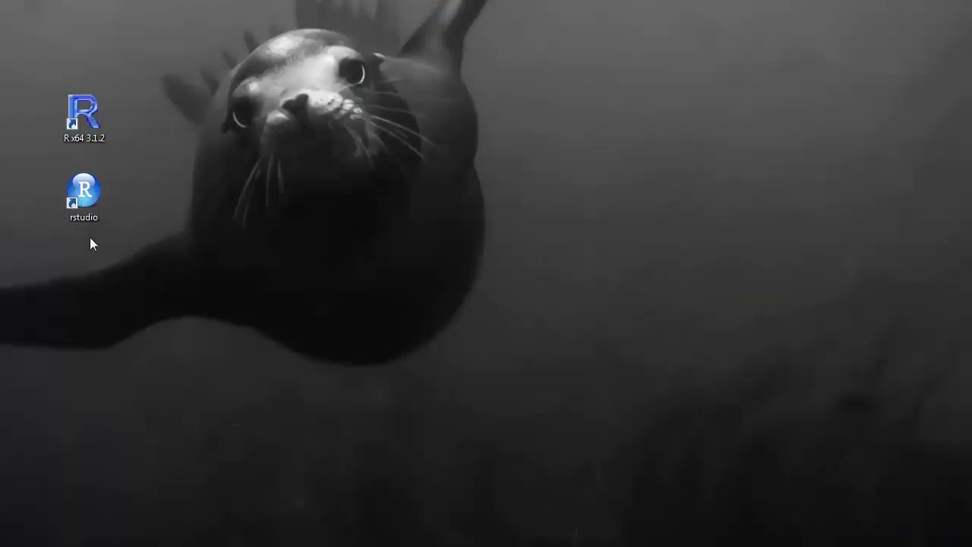
# Step: Start RStudio from its rstudio desktop shortcut, opening an R 3.1.2 console
pyautogui.click(84, 189)
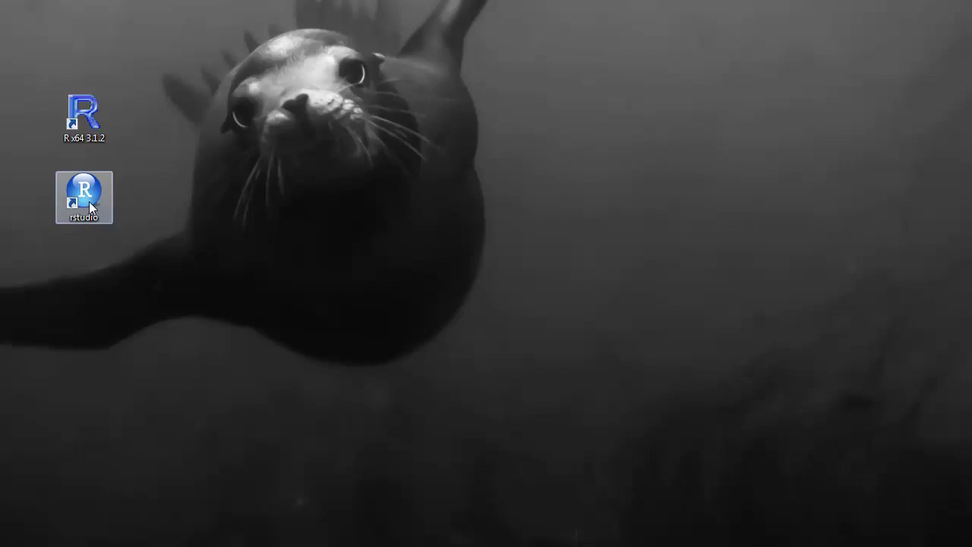
pyautogui.moveTo(88, 199)
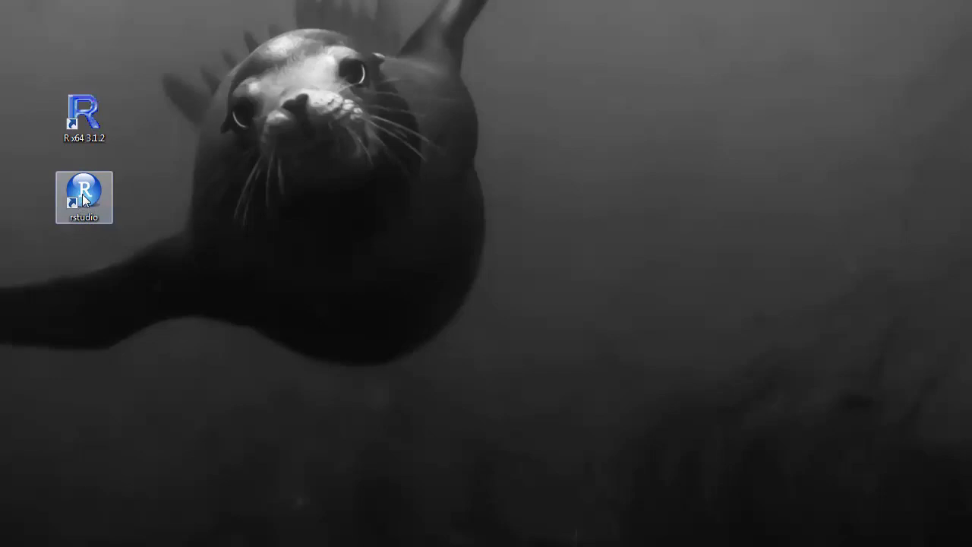
pyautogui.doubleClick(84, 192)
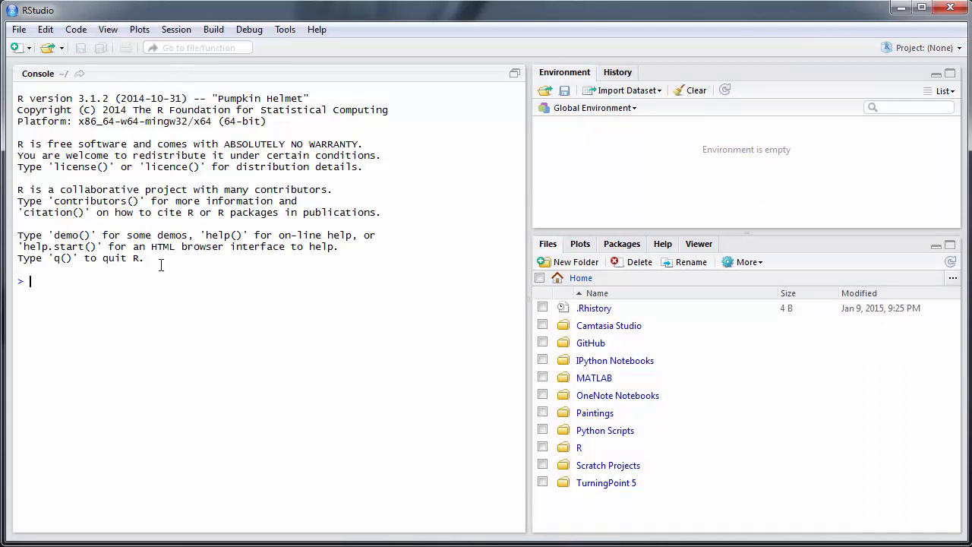
# Step: Evaluate 4-8 in the RStudio console, getting -4
pyautogui.write('4-8')
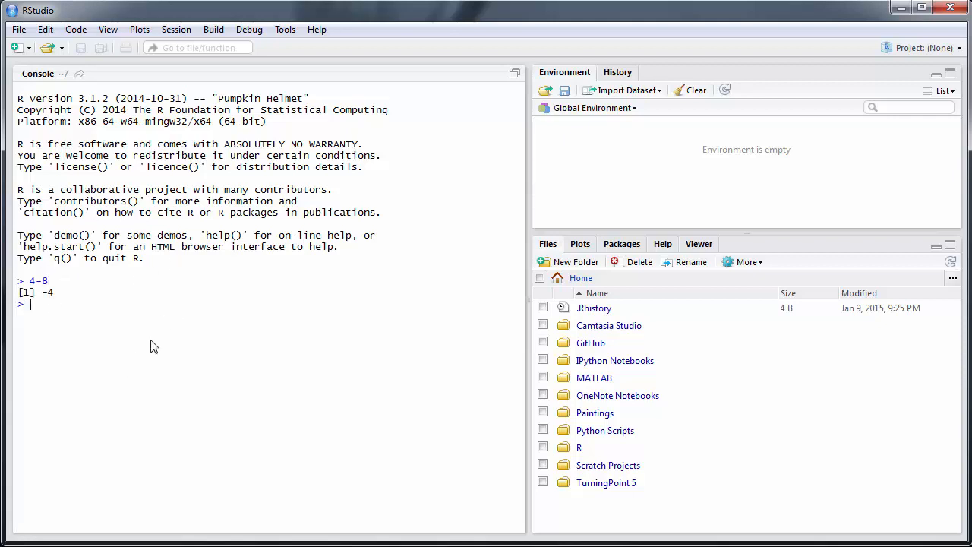
pyautogui.moveTo(630, 186)
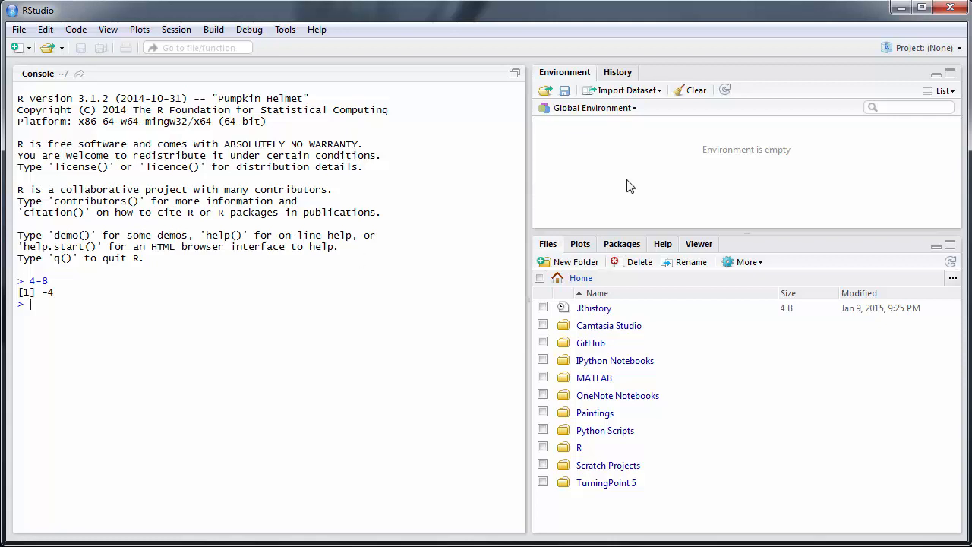